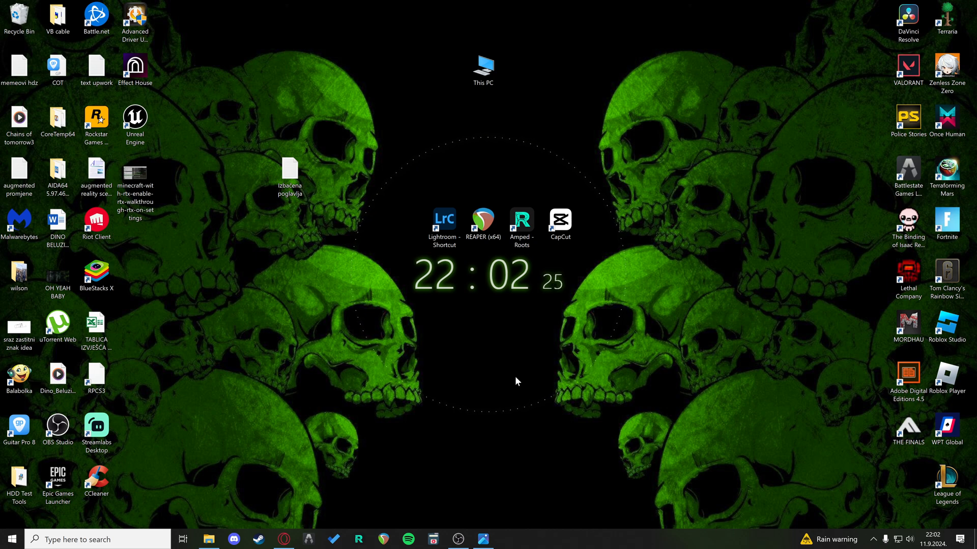
{"action": "mouse_move", "coordinate": [452, 382]}
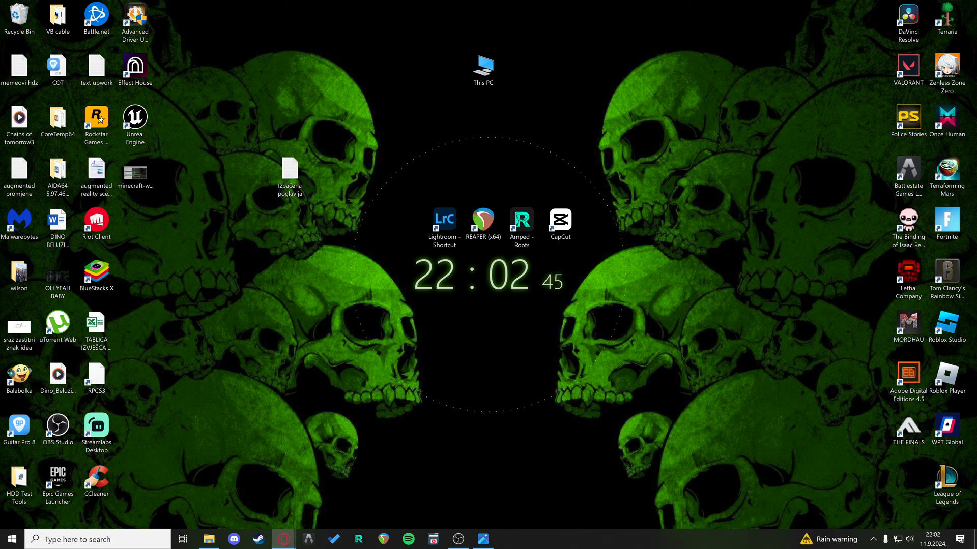
- Launch Opera GX from the taskbar and search the web for 'nvidia' GeForce Experience
{"action": "left_click", "coordinate": [283, 539]}
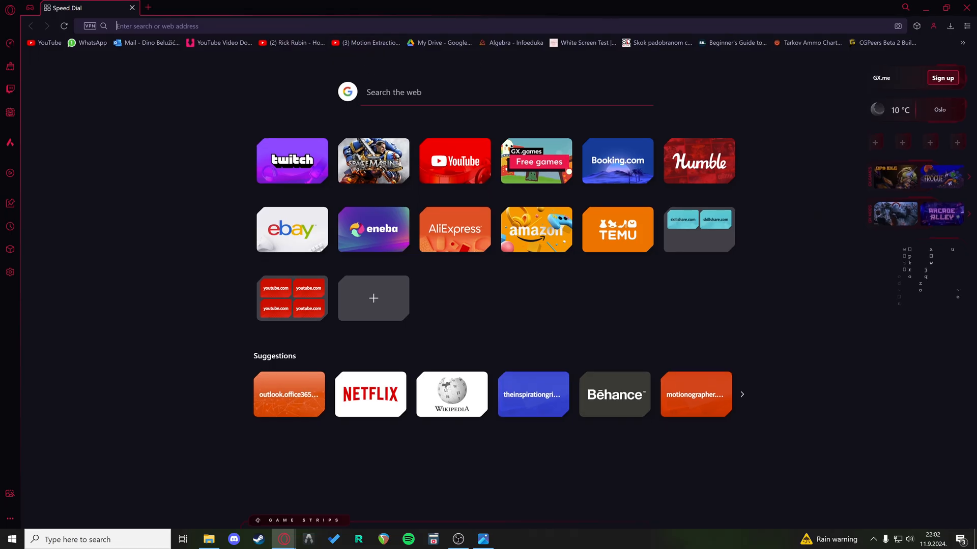
{"action": "type", "text": "nvidio gefore experience"}
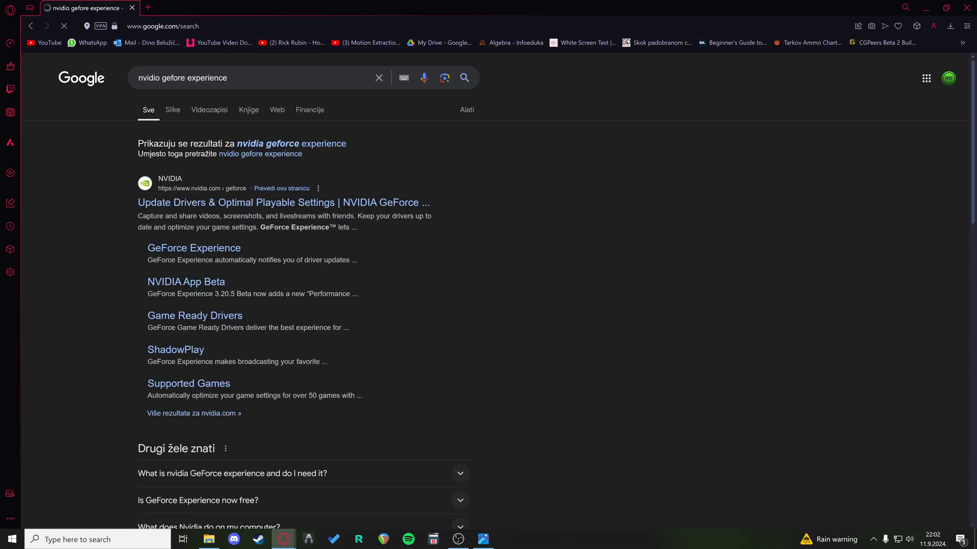
- Visit NVIDIA's GeForce Experience page from the results, then launch the GeForce Experience app
{"action": "left_click", "coordinate": [282, 203]}
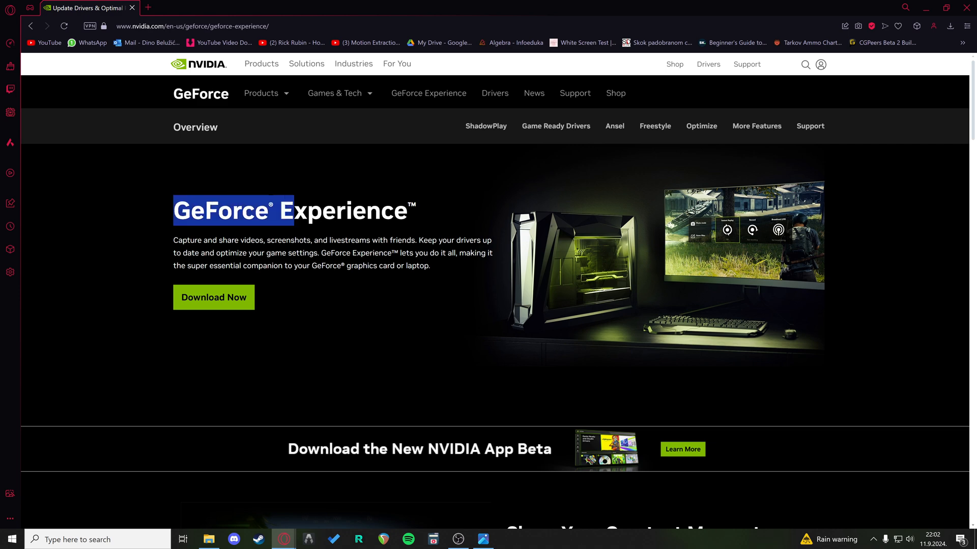
{"action": "left_click", "coordinate": [447, 221]}
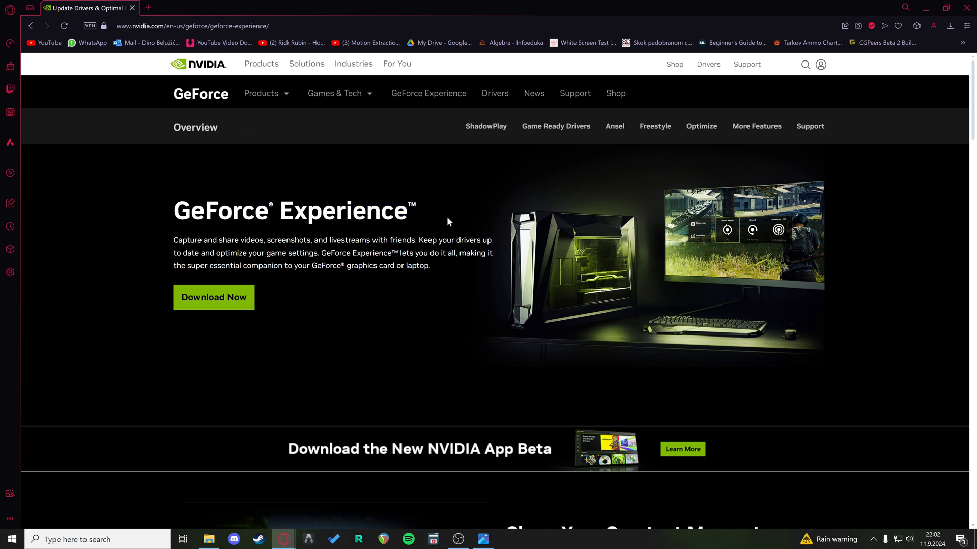
{"action": "mouse_move", "coordinate": [453, 227]}
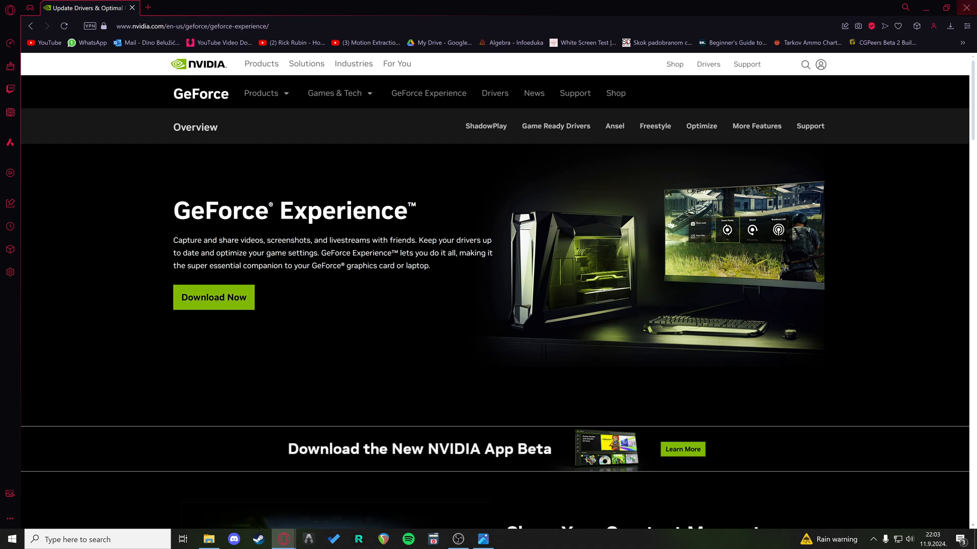
{"action": "left_click", "coordinate": [9, 539]}
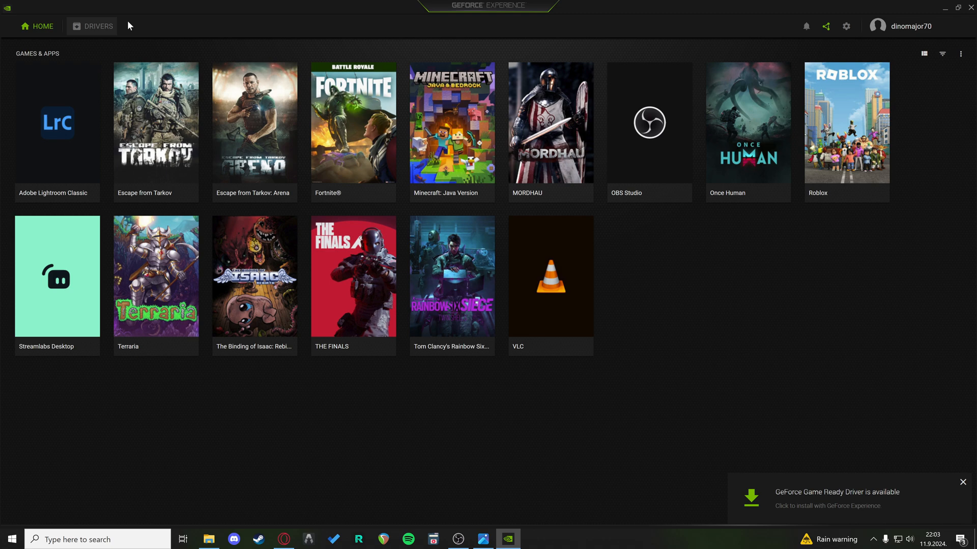
- Go to GeForce Experience settings to view the General tab with version and rig details
{"action": "left_click", "coordinate": [846, 26]}
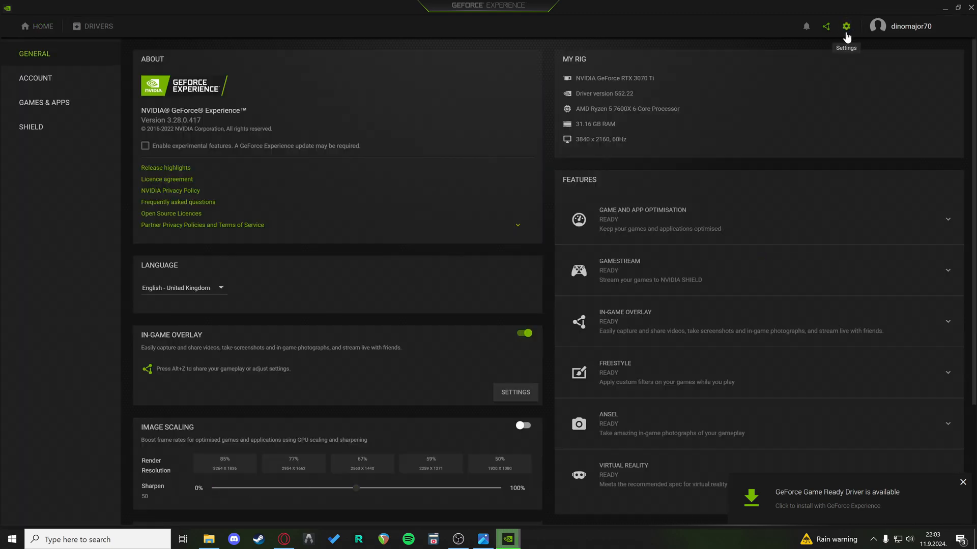
{"action": "mouse_move", "coordinate": [600, 62]}
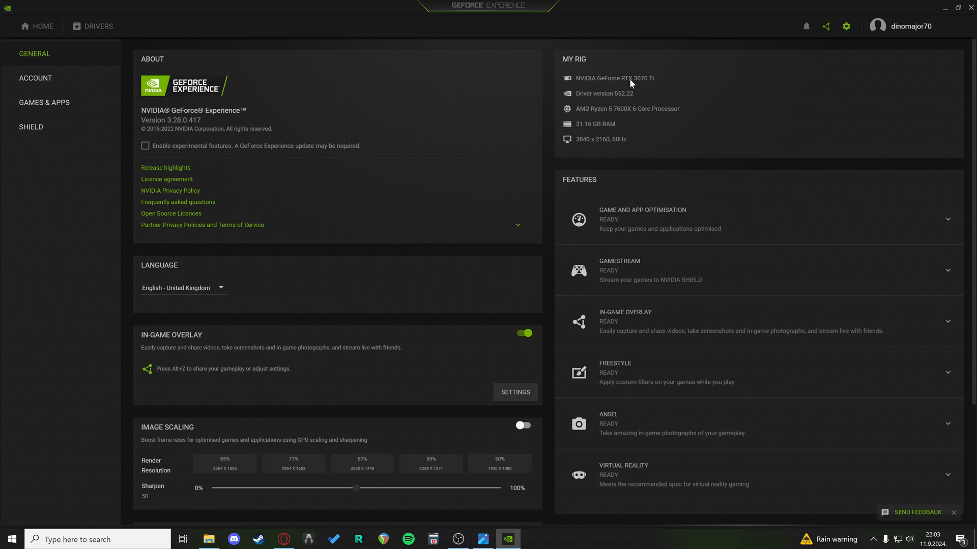
{"action": "mouse_move", "coordinate": [651, 89]}
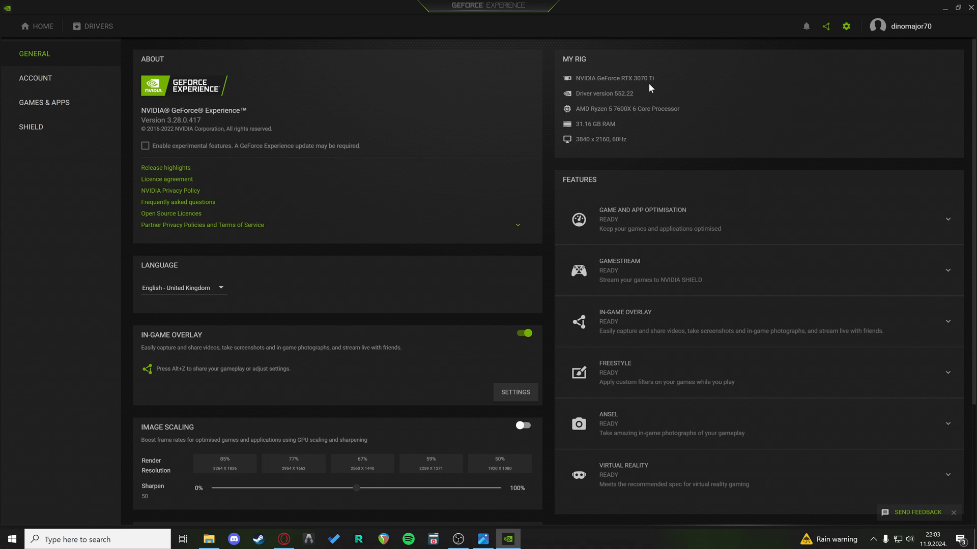
{"action": "mouse_move", "coordinate": [632, 84]}
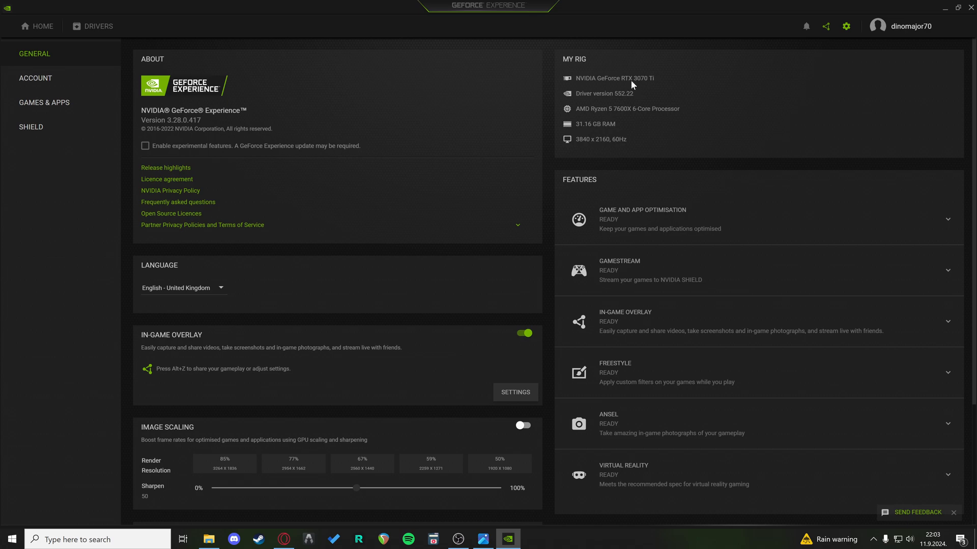
{"action": "mouse_move", "coordinate": [656, 95]}
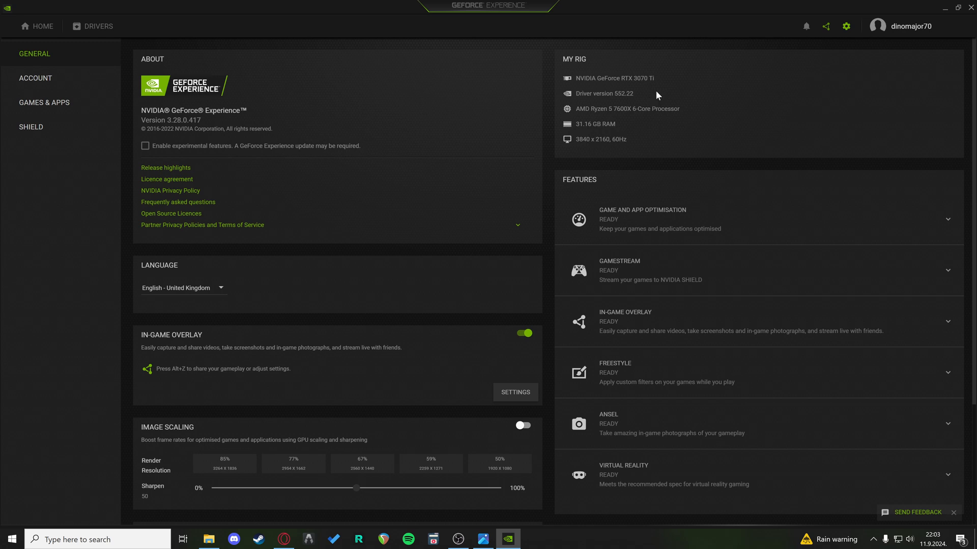
{"action": "mouse_move", "coordinate": [680, 86]}
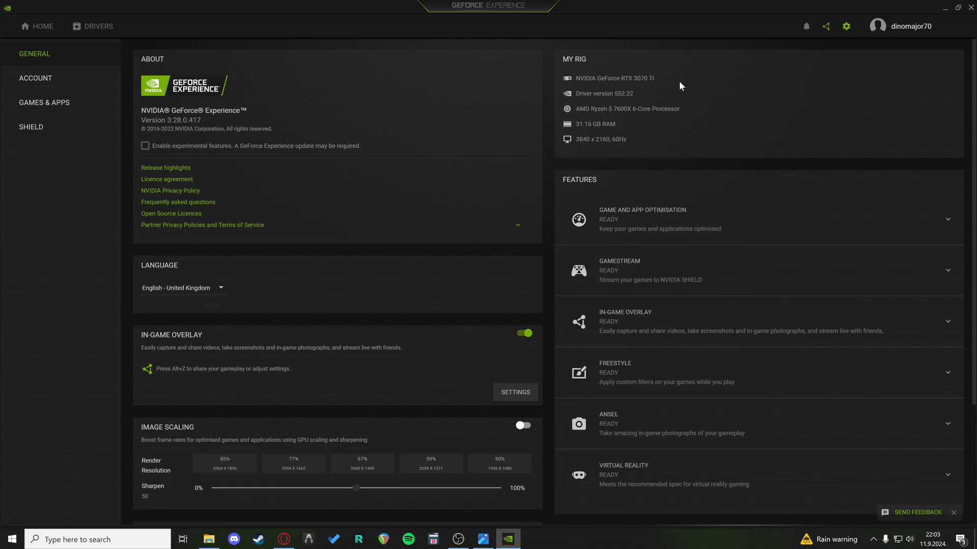
{"action": "mouse_move", "coordinate": [971, 12]}
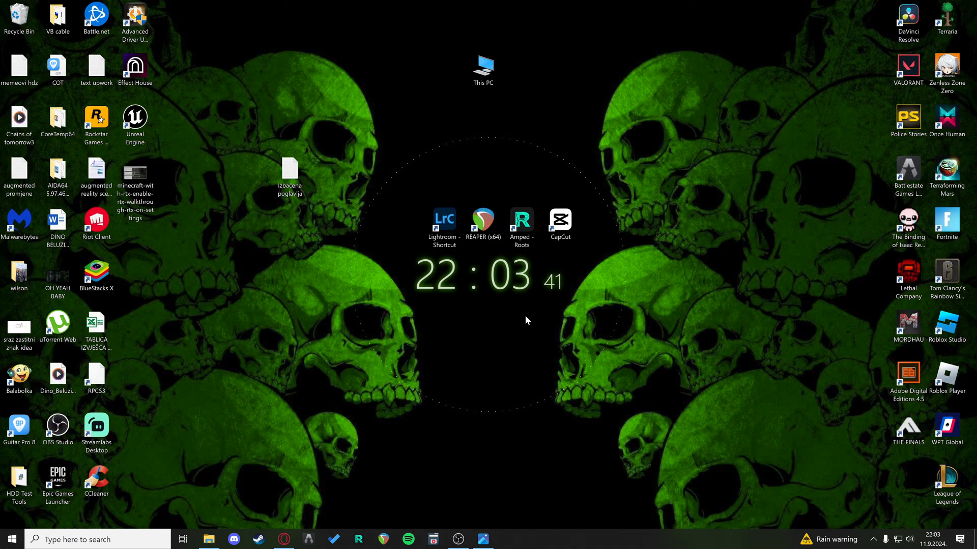
{"action": "mouse_move", "coordinate": [505, 340]}
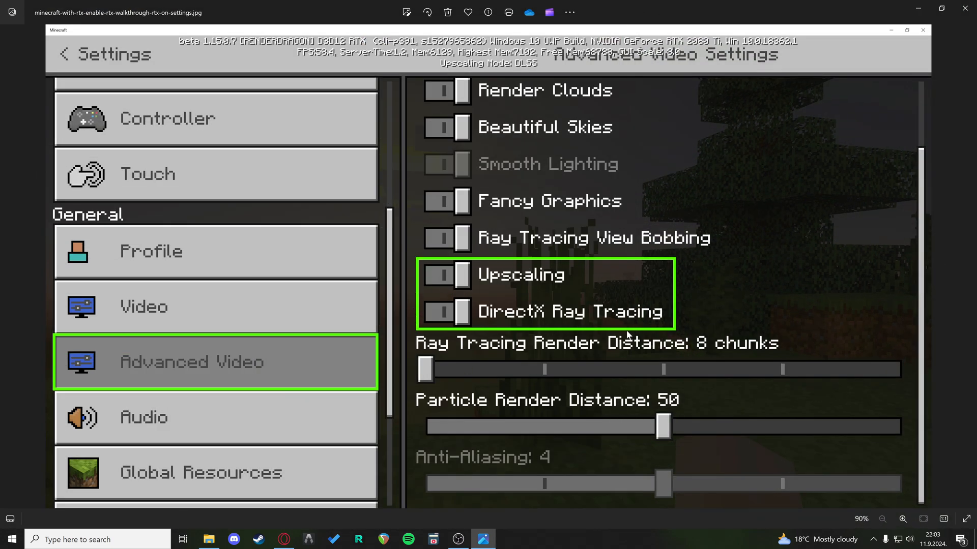
{"action": "mouse_move", "coordinate": [443, 269]}
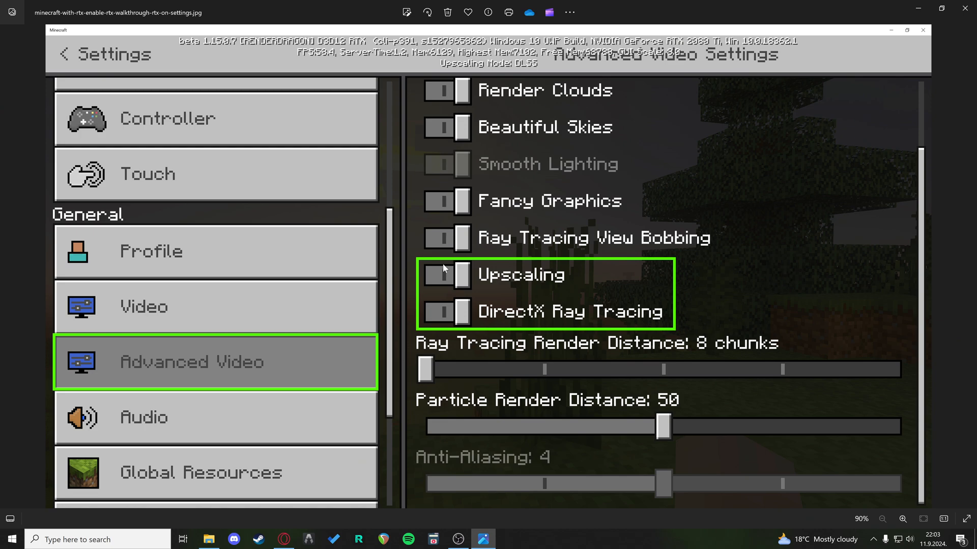
{"action": "mouse_move", "coordinate": [558, 290]}
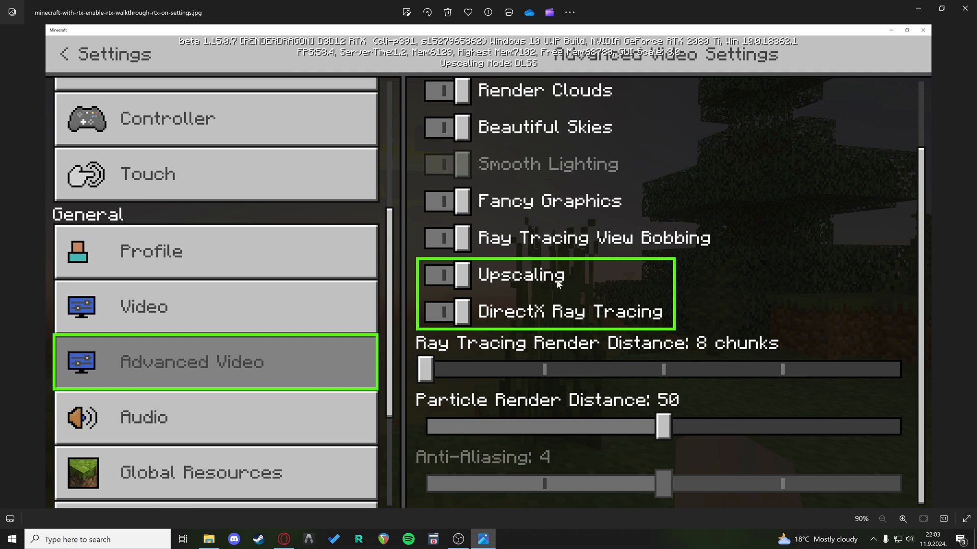
{"action": "mouse_move", "coordinate": [514, 286]}
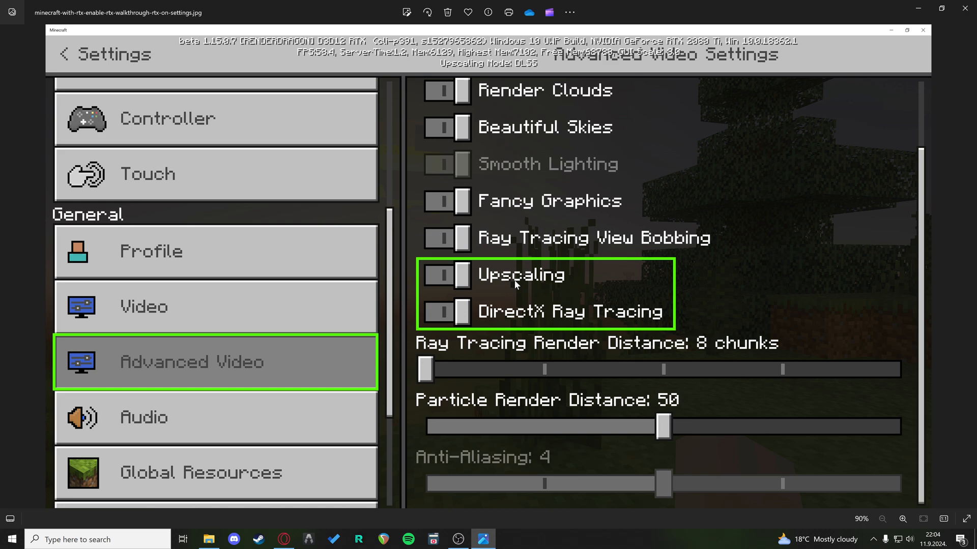
{"action": "mouse_move", "coordinate": [512, 282]}
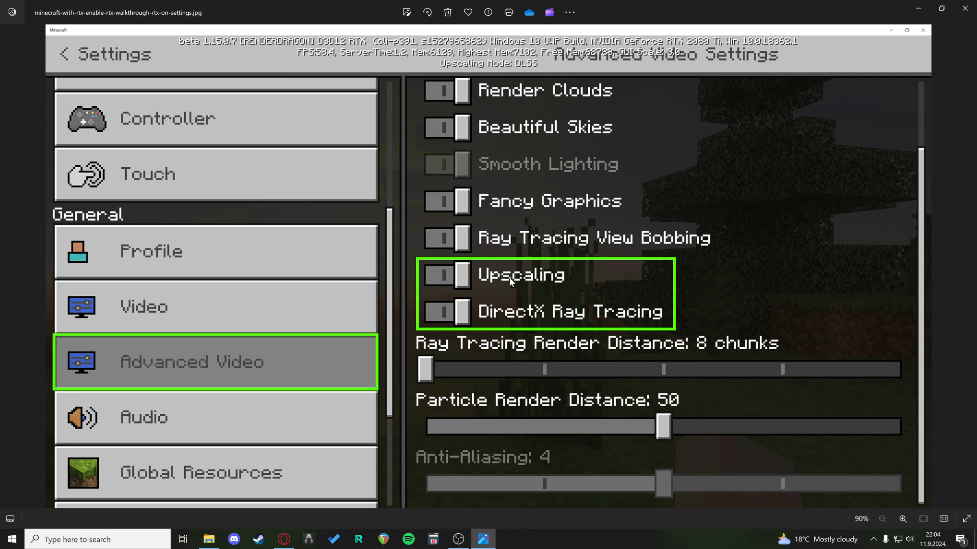
{"action": "mouse_move", "coordinate": [489, 281]}
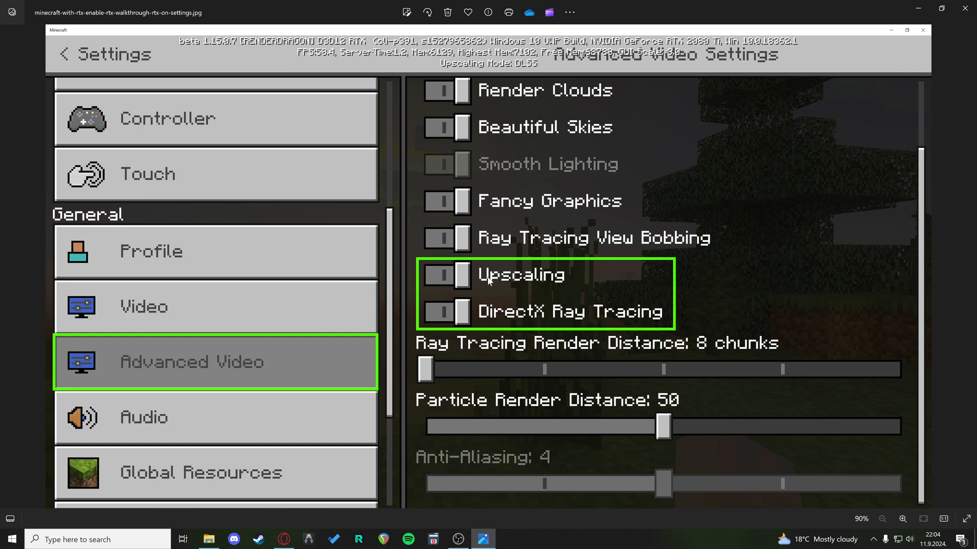